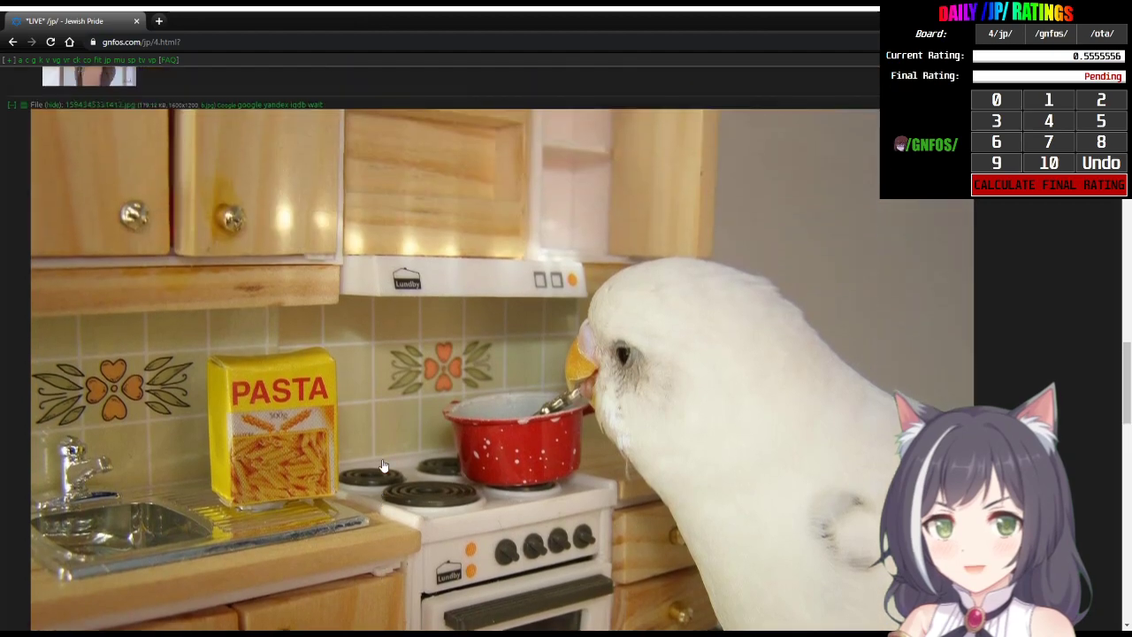
Step: Collapse the parakeet-in-kitchen image to a thumbnail and read down the thread's replies
{"action": "left_click", "coordinate": [12, 104]}
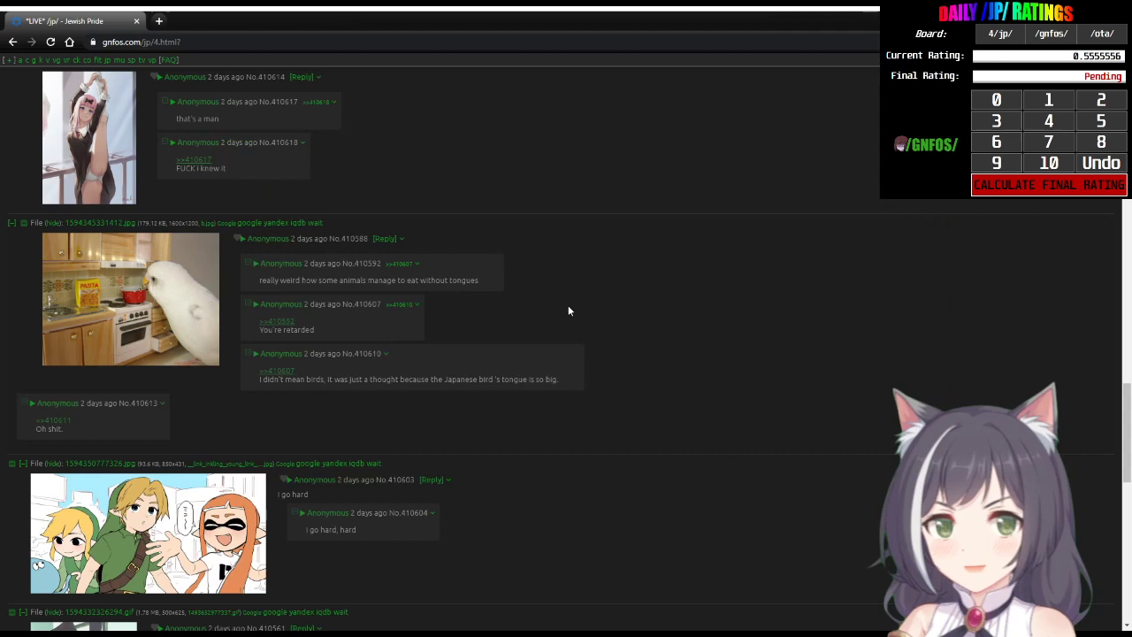
{"action": "scroll", "scroll_direction": "down", "scroll_amount": 3}
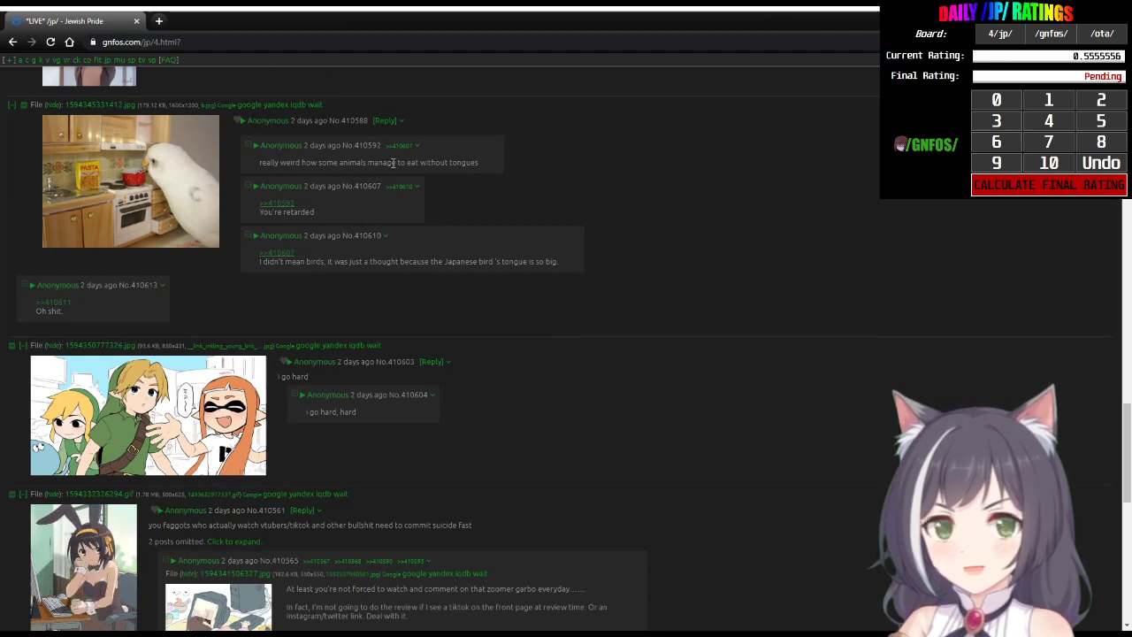
{"action": "left_click", "coordinate": [130, 180]}
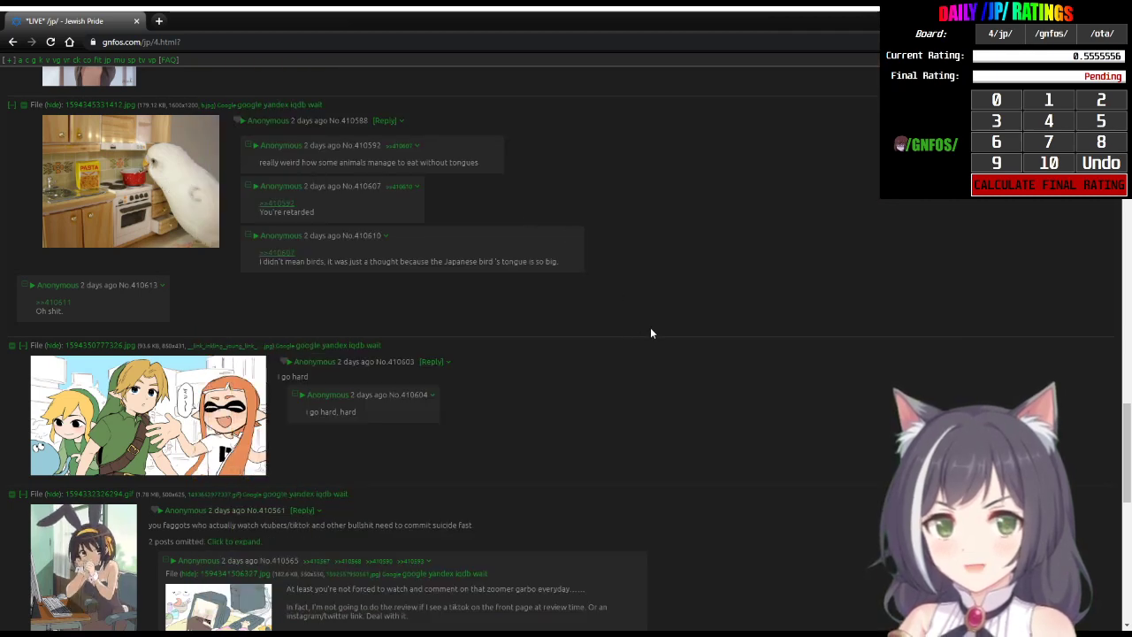
{"action": "mouse_move", "coordinate": [485, 315]}
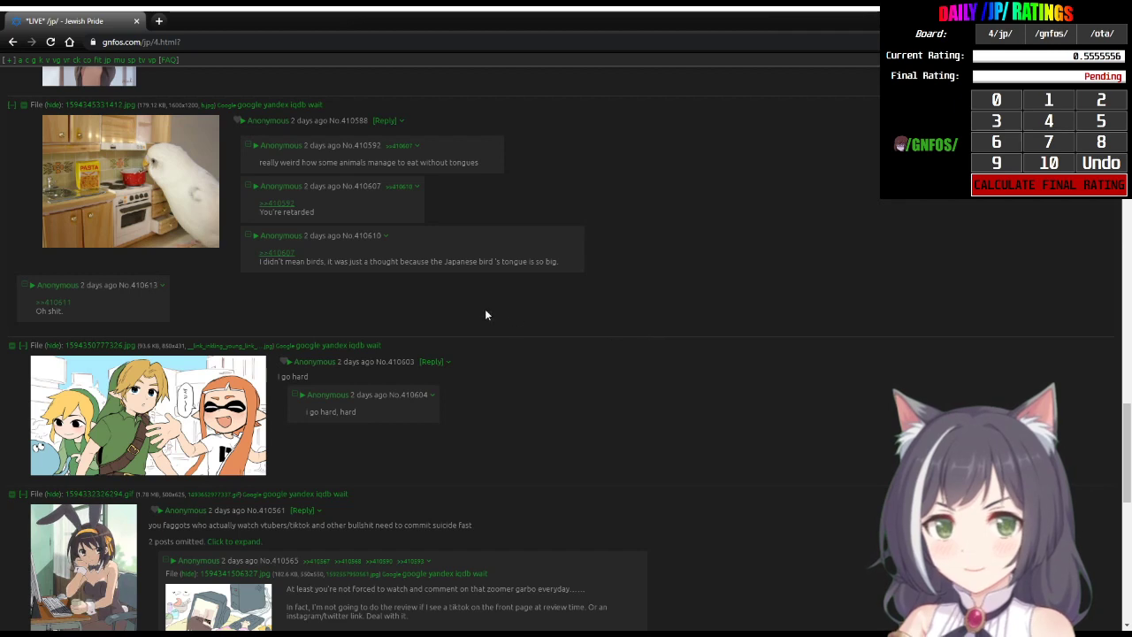
{"action": "mouse_move", "coordinate": [509, 219]}
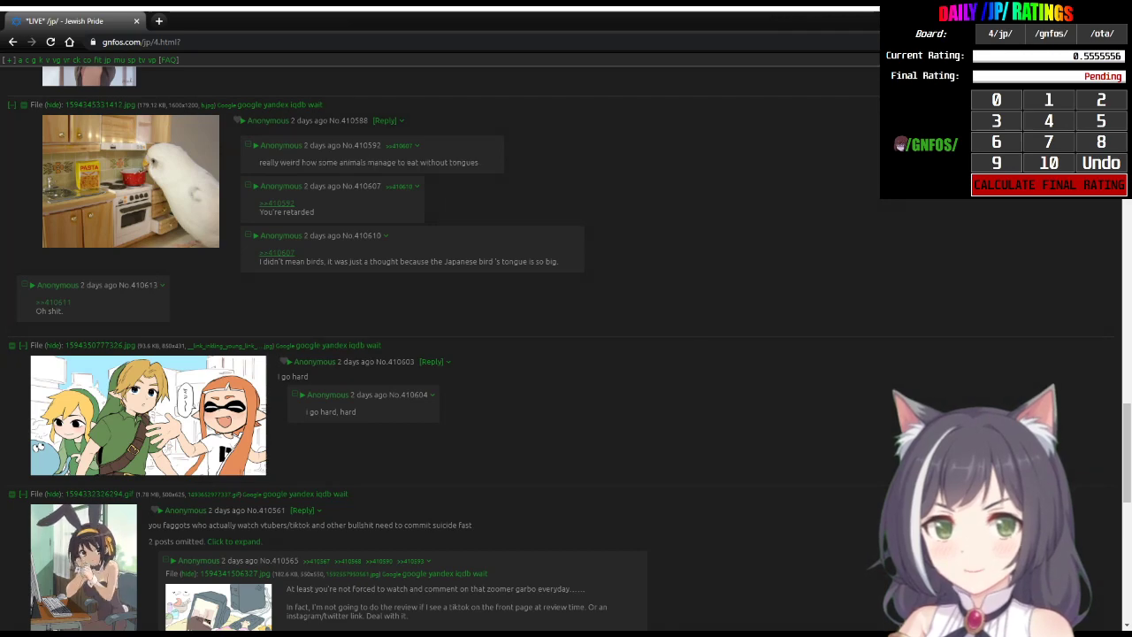
Step: Record a score on the ratings overlay, bringing the current rating near 0.506, and reveal replies below the bunny-girl post
{"action": "scroll", "scroll_direction": "down", "scroll_amount": 3}
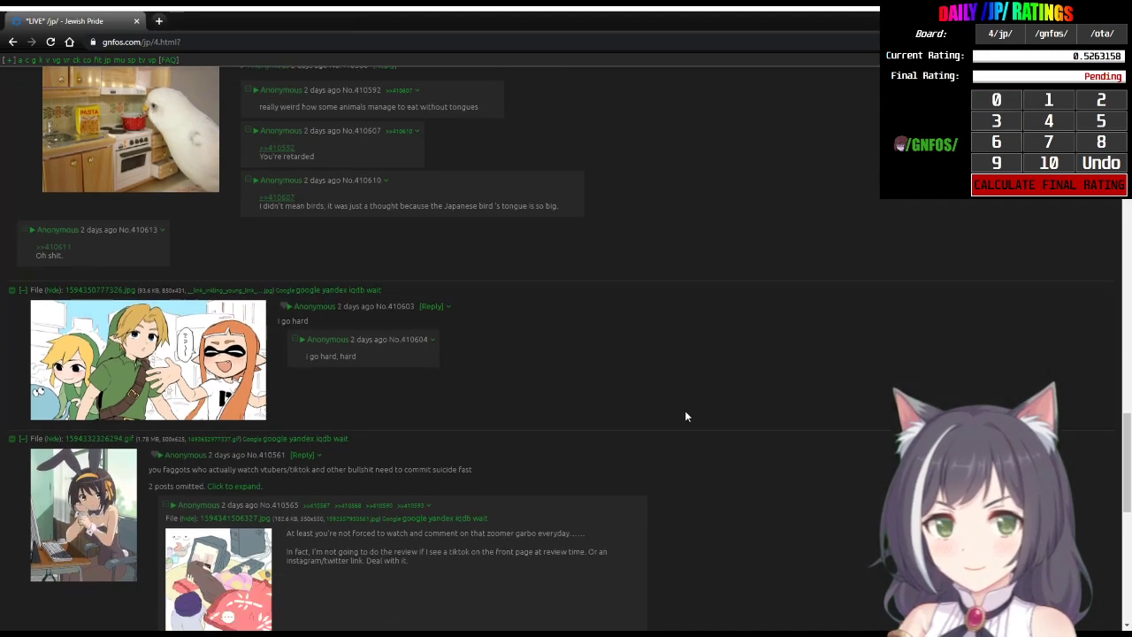
{"action": "scroll", "scroll_direction": "down", "scroll_amount": 3}
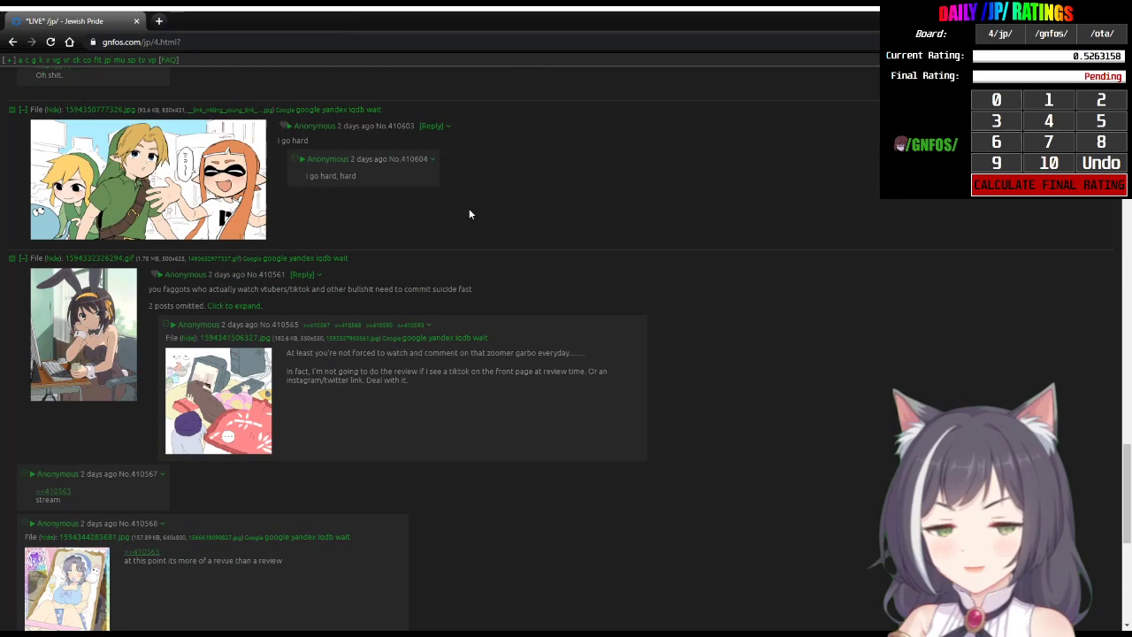
{"action": "mouse_move", "coordinate": [428, 242]}
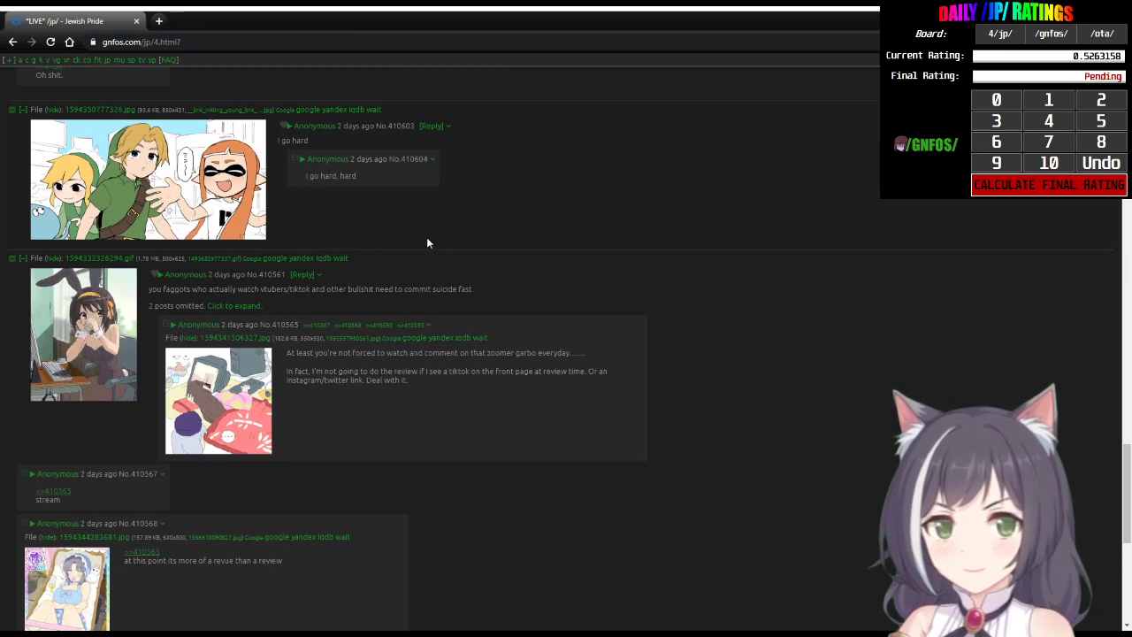
{"action": "left_click", "coordinate": [148, 177]}
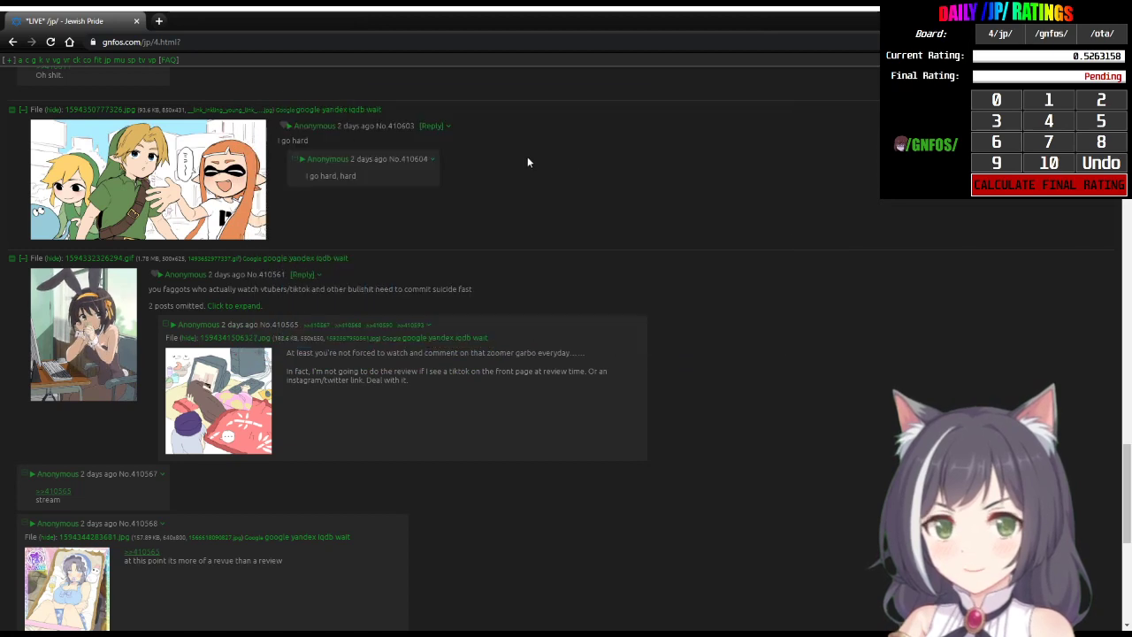
{"action": "left_click", "coordinate": [148, 181]}
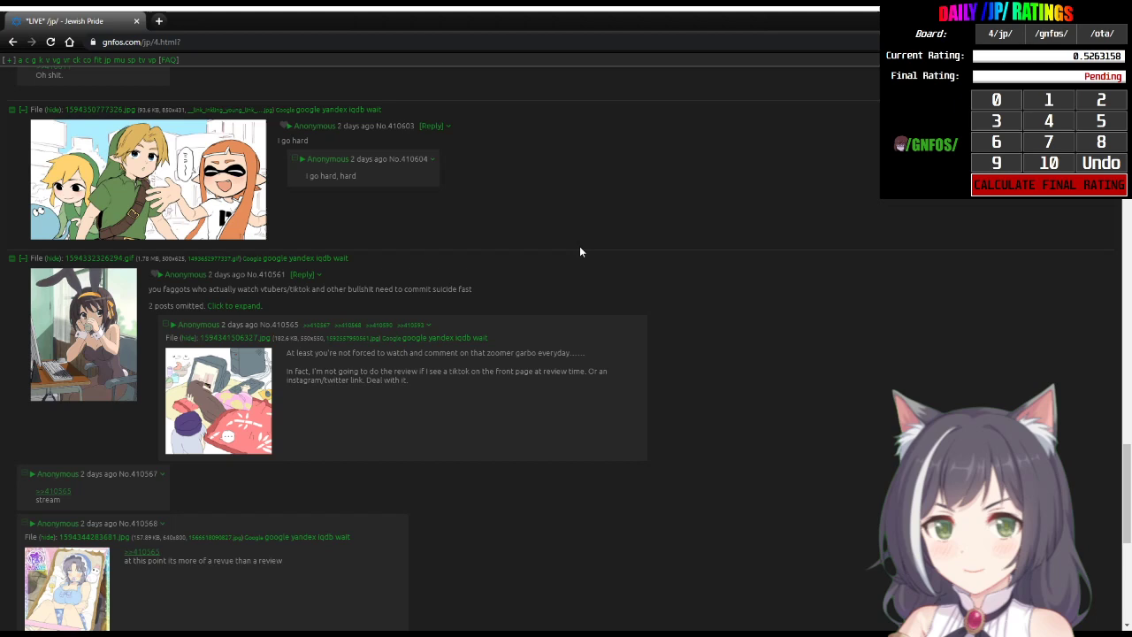
{"action": "scroll", "scroll_direction": "down", "scroll_amount": 3}
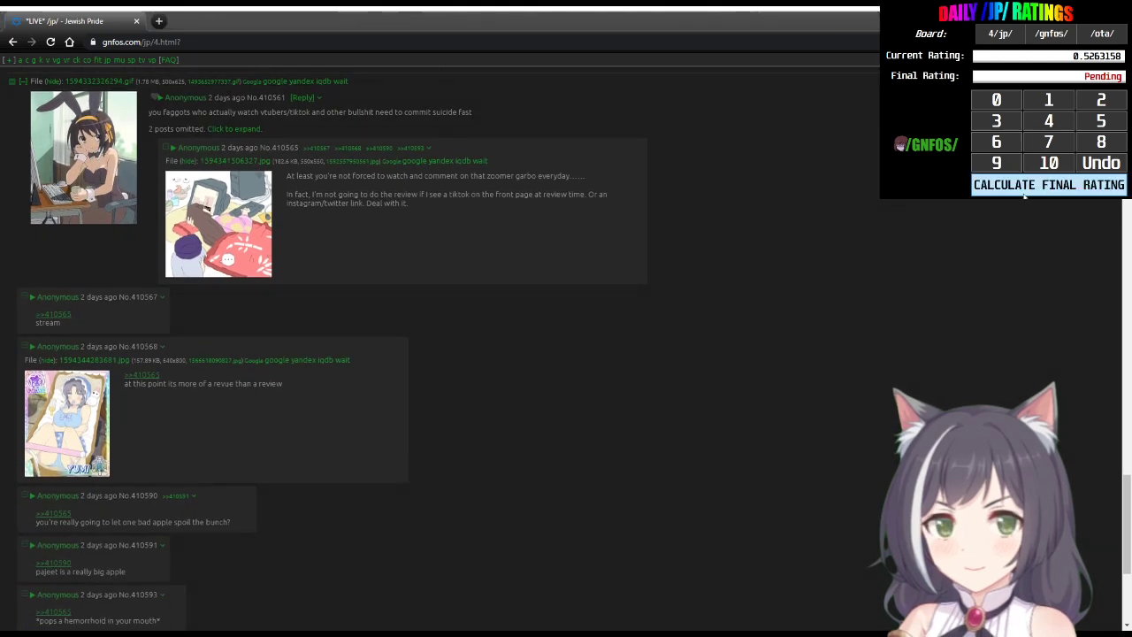
Step: Add a score on the DAILY /JP/ RATINGS overlay so the current rating becomes 0.5, reaching the thread's end
{"action": "left_click", "coordinate": [1047, 184]}
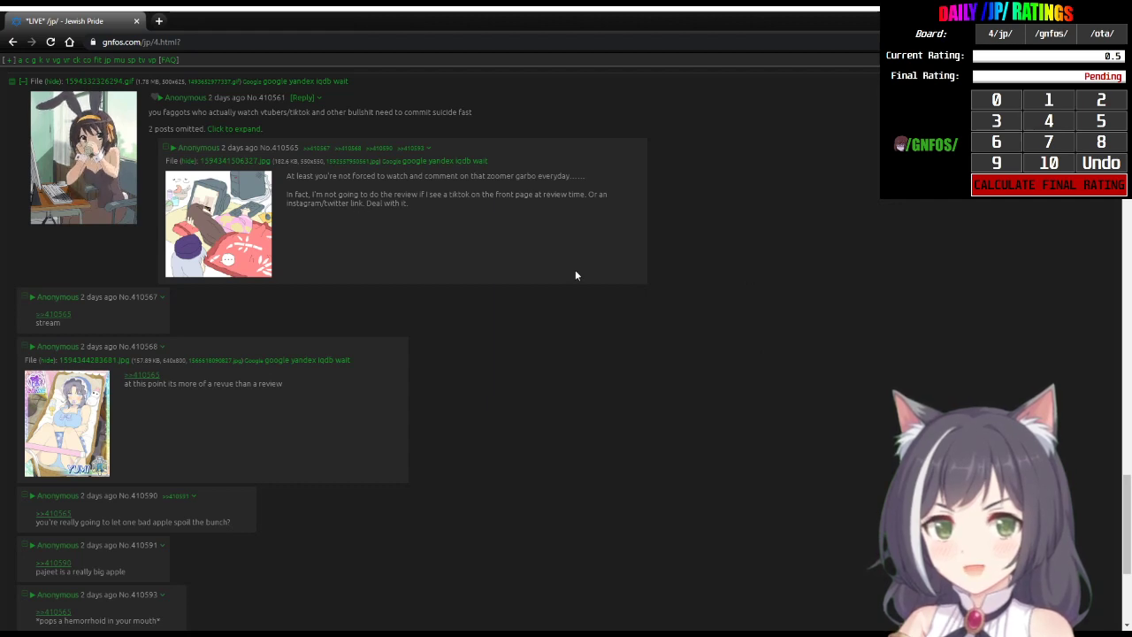
{"action": "mouse_move", "coordinate": [460, 237]}
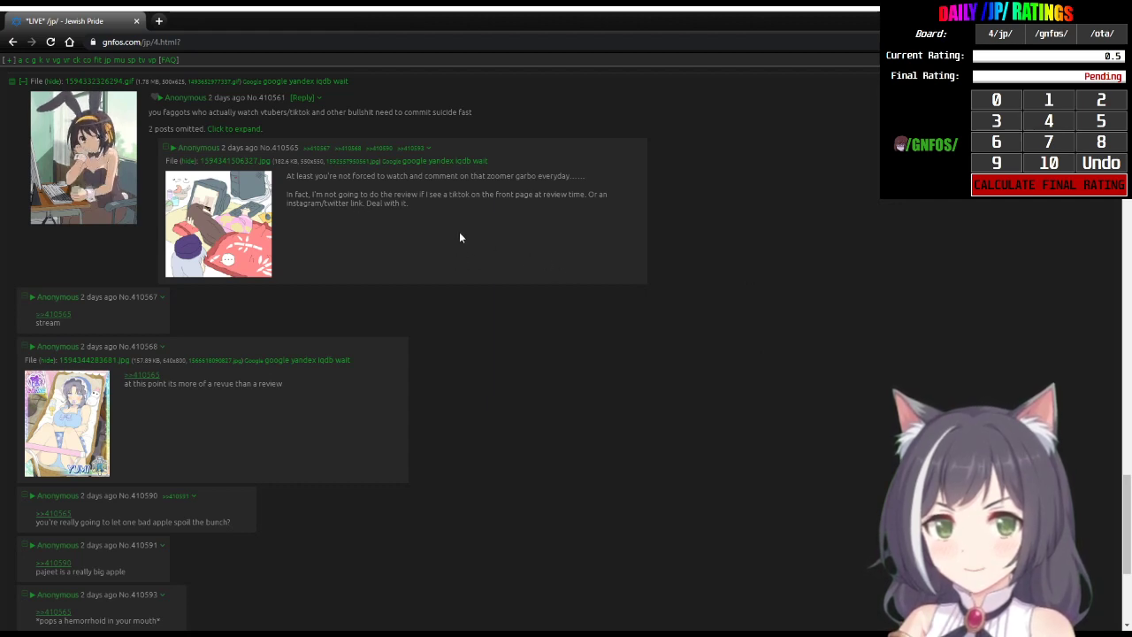
{"action": "mouse_move", "coordinate": [516, 240]}
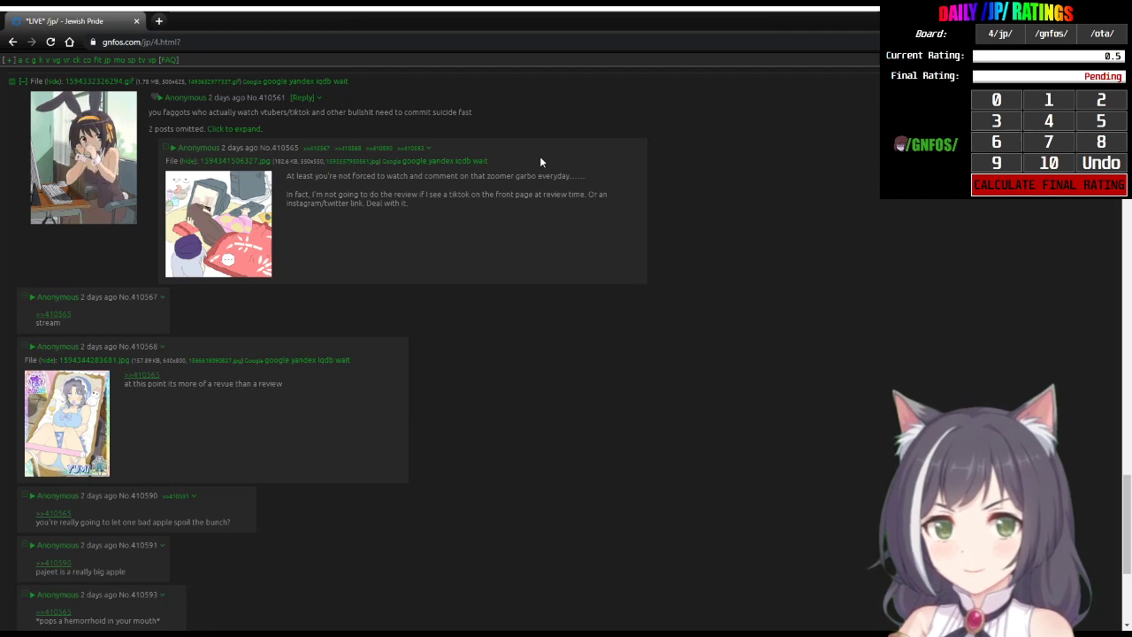
{"action": "mouse_move", "coordinate": [539, 343]}
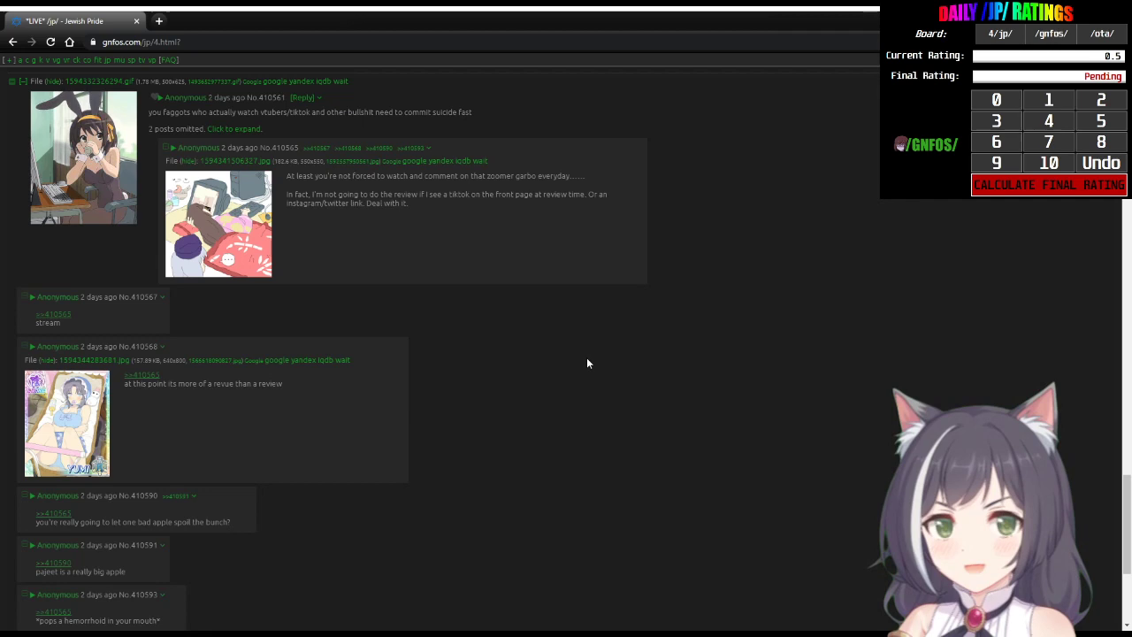
{"action": "mouse_move", "coordinate": [474, 297]}
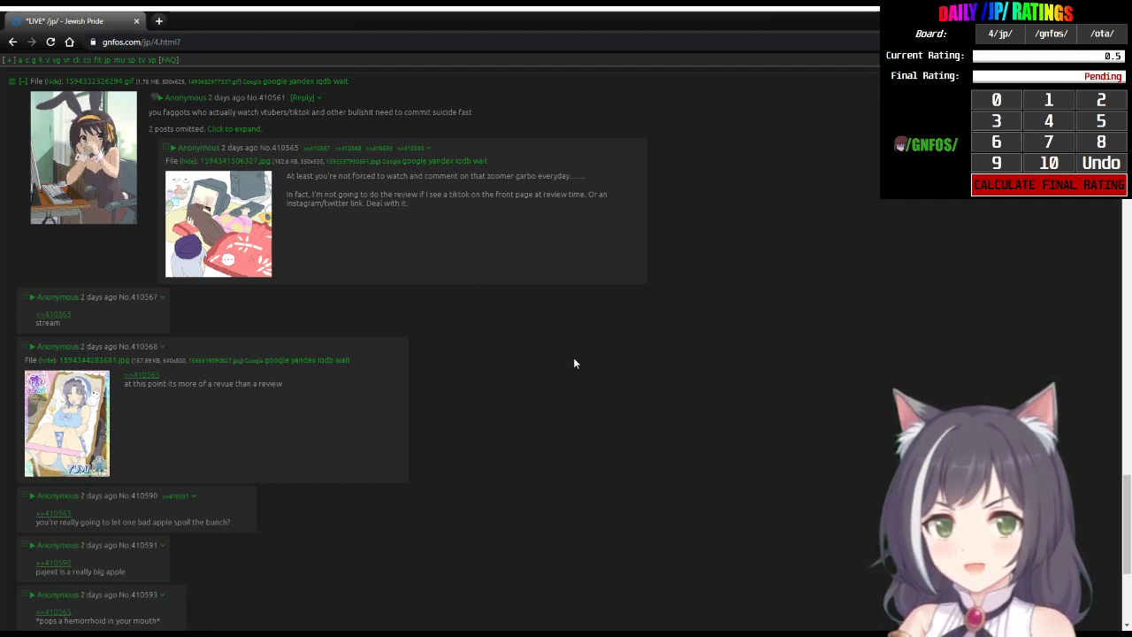
{"action": "mouse_move", "coordinate": [721, 287]}
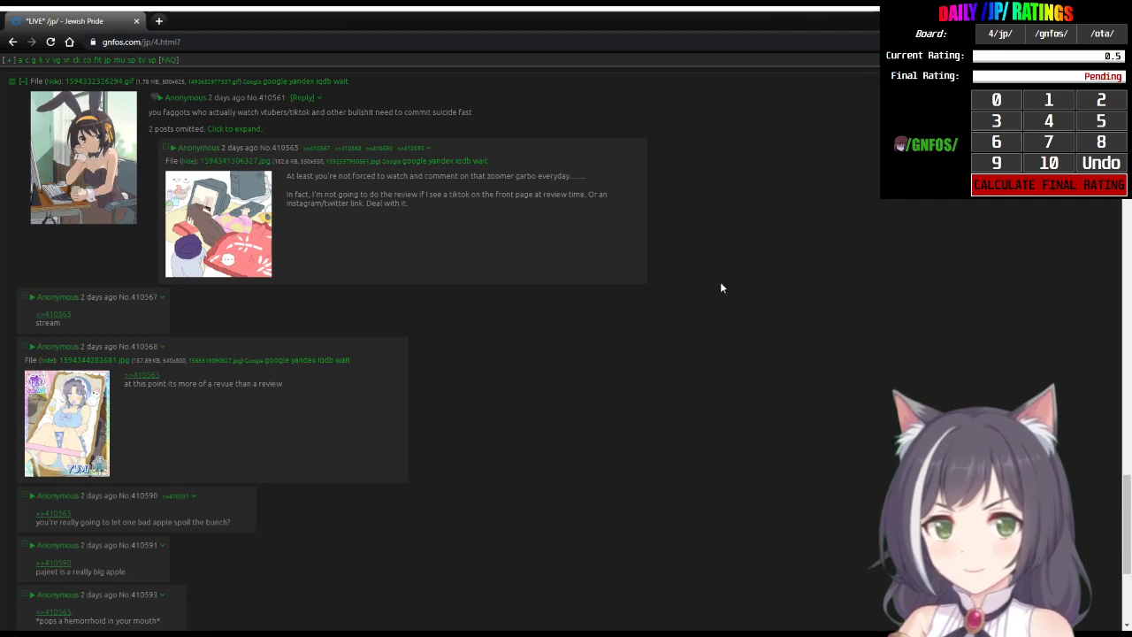
{"action": "scroll", "scroll_direction": "down", "scroll_amount": 3}
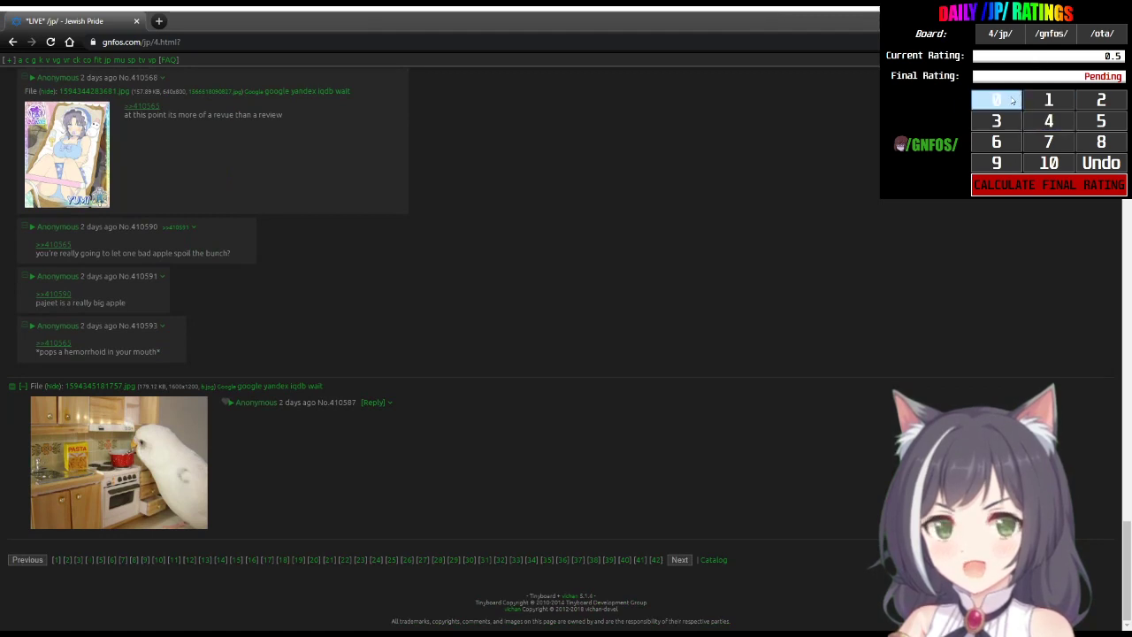
Step: Score this page 0, dropping the current rating to about 0.476, and advance to the next page of threads
{"action": "left_click", "coordinate": [998, 99]}
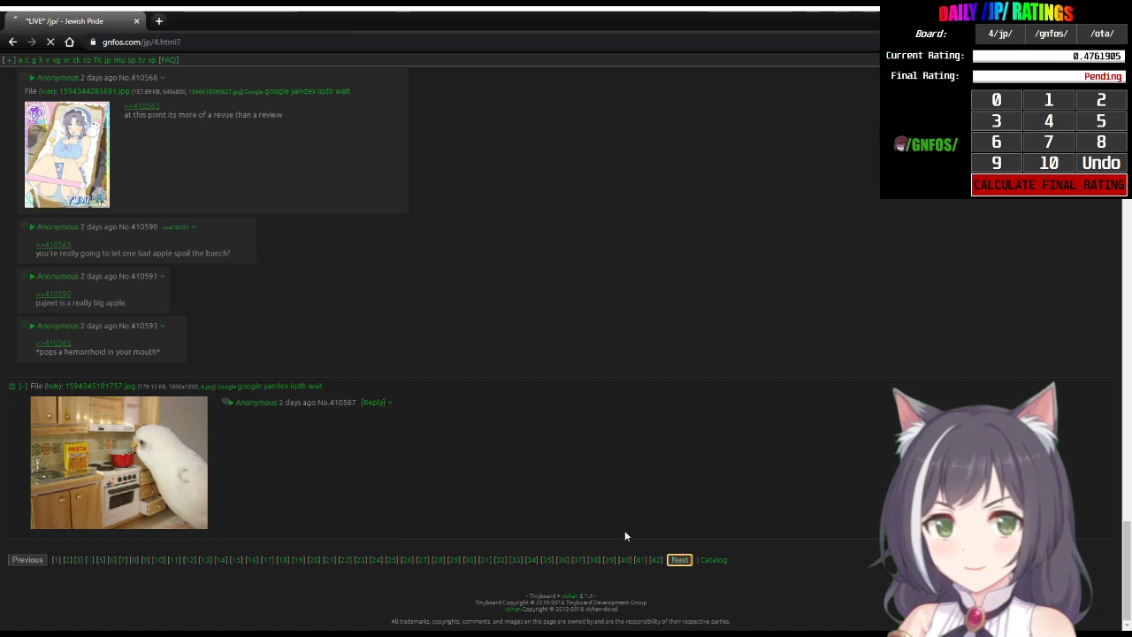
{"action": "left_click", "coordinate": [679, 558]}
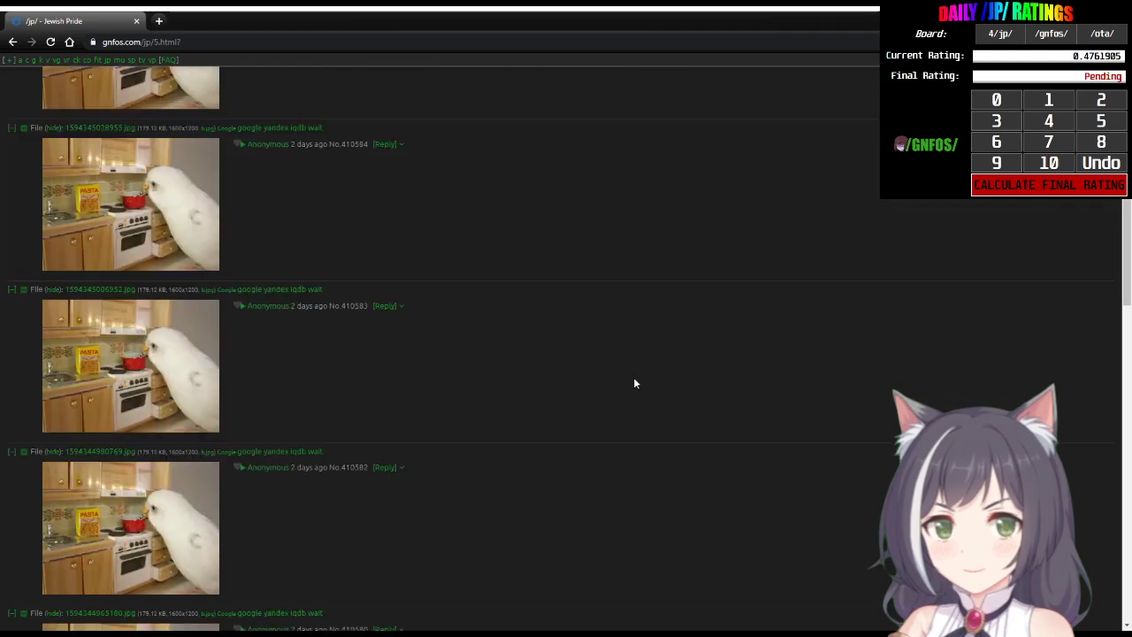
{"action": "scroll", "scroll_direction": "up", "scroll_amount": 3}
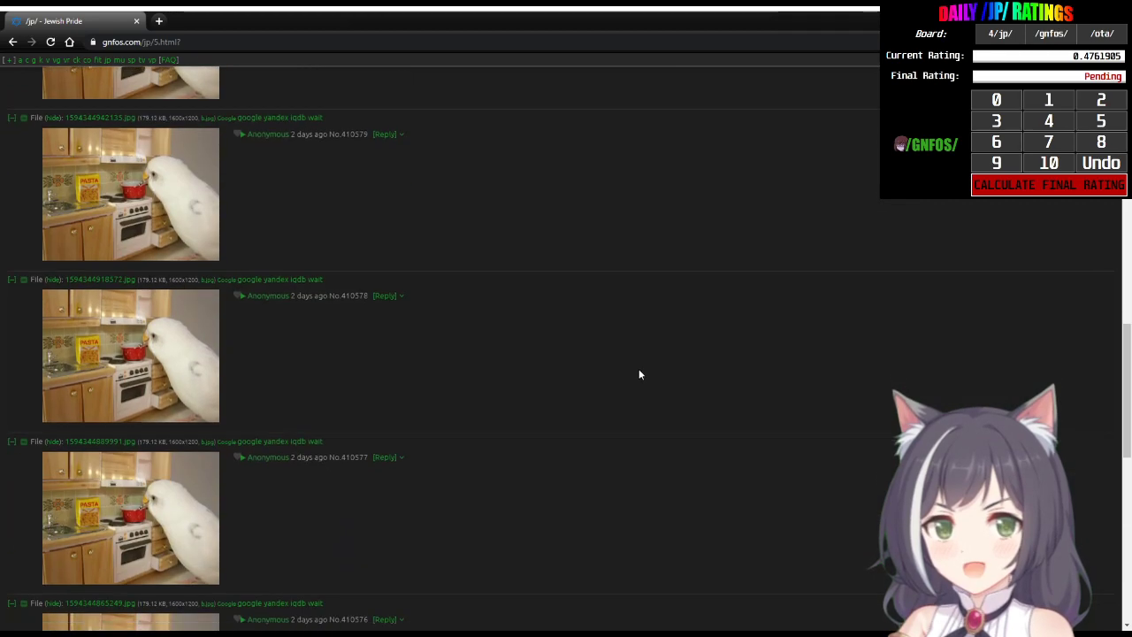
{"action": "scroll", "scroll_direction": "down", "scroll_amount": 3}
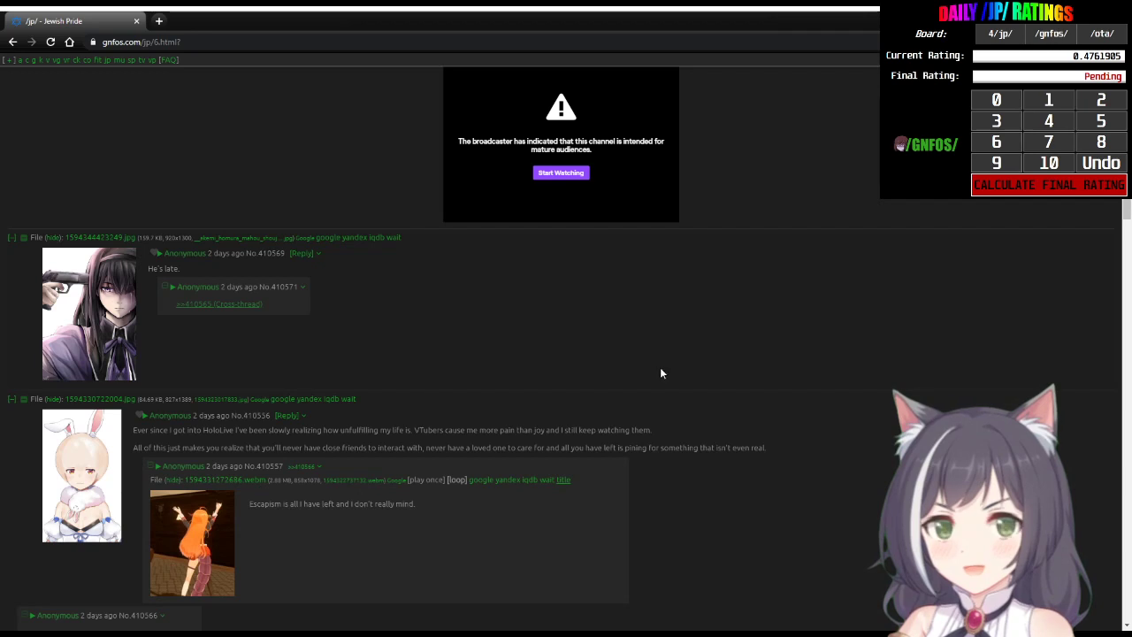
{"action": "mouse_move", "coordinate": [718, 336]}
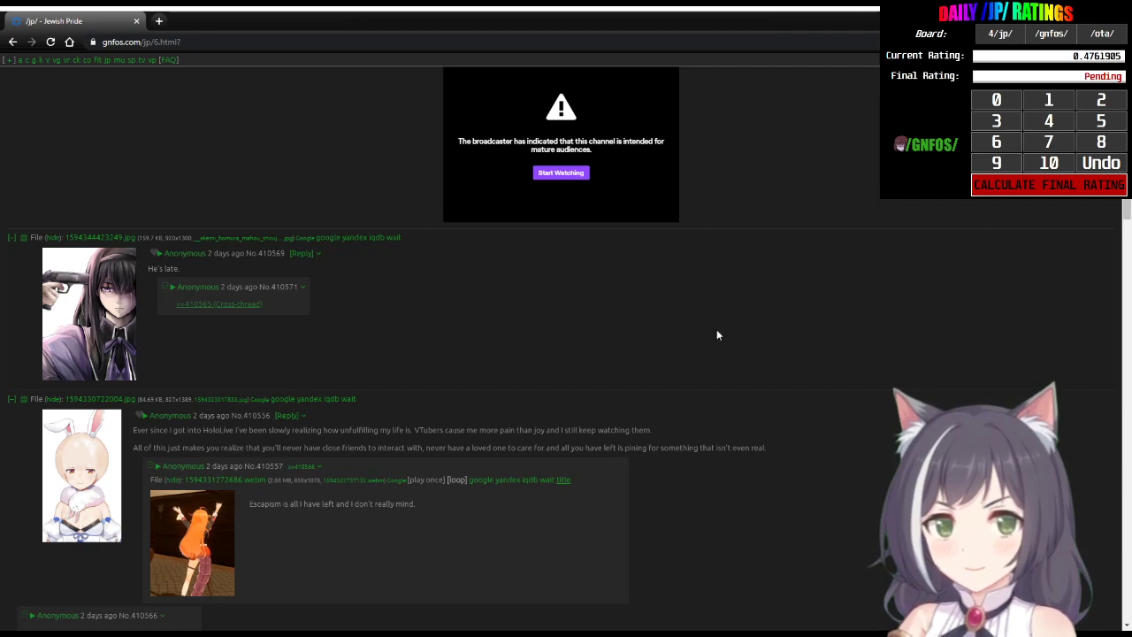
{"action": "mouse_move", "coordinate": [645, 348]}
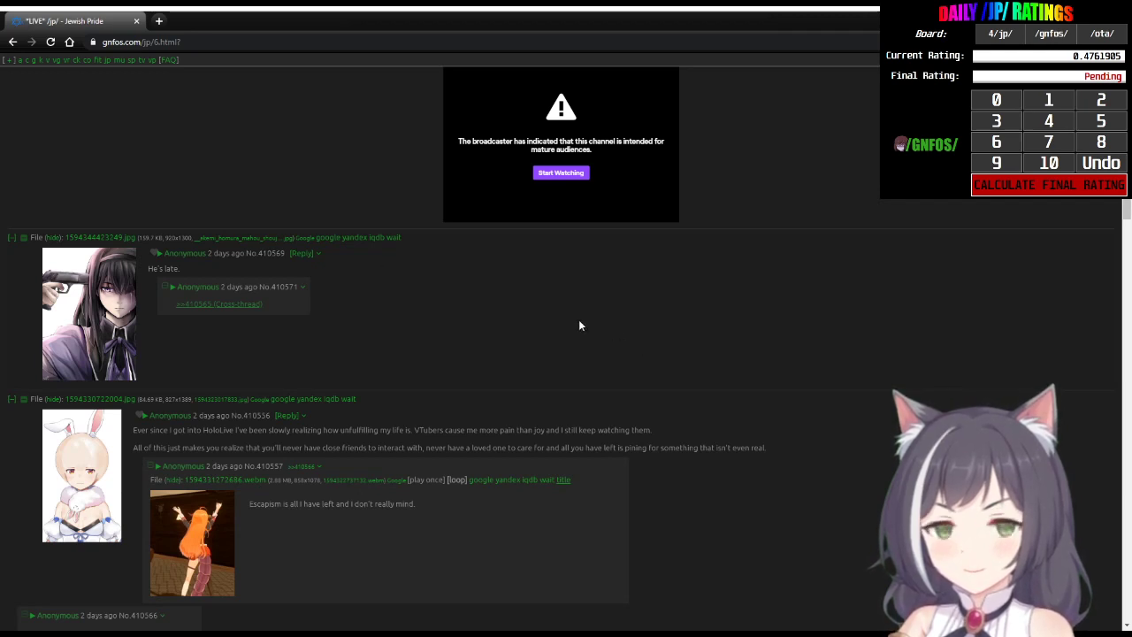
{"action": "mouse_move", "coordinate": [617, 339]}
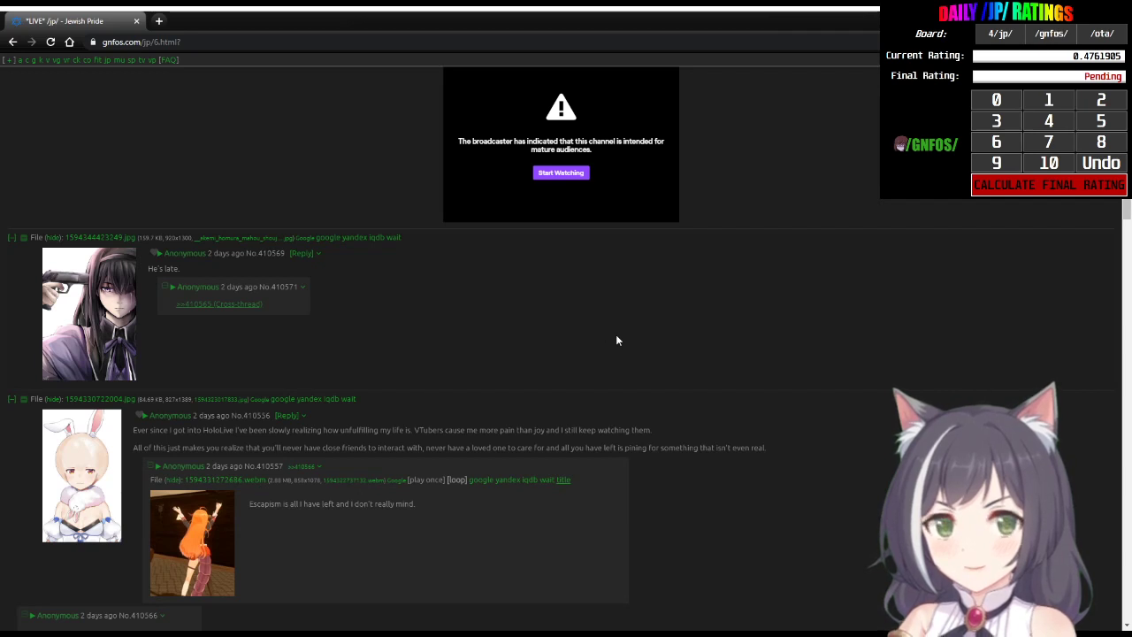